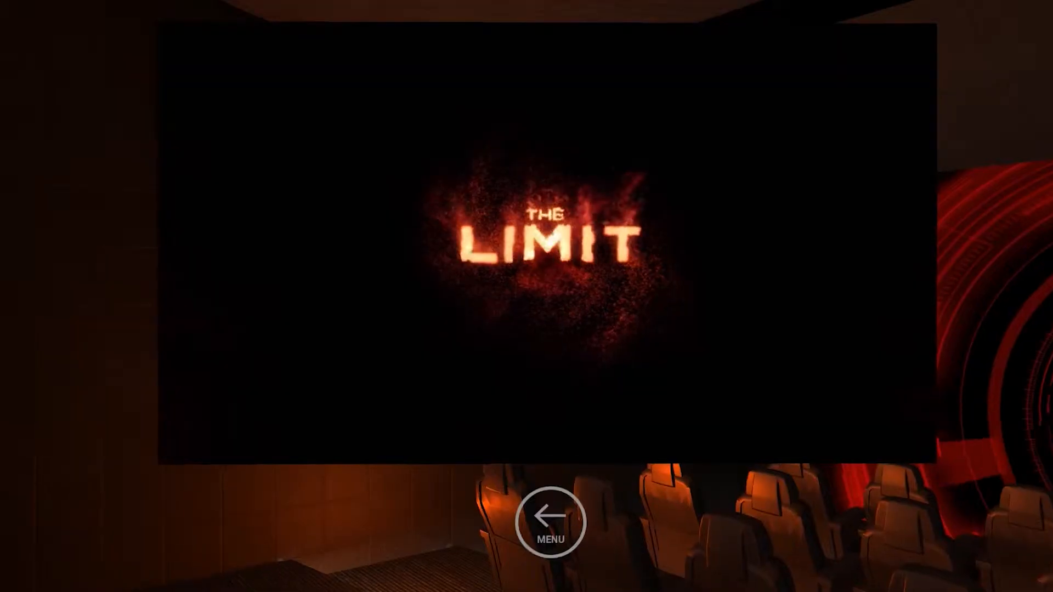
Select THE LIMIT and play it on the virtual cinema's big screen
click(549, 522)
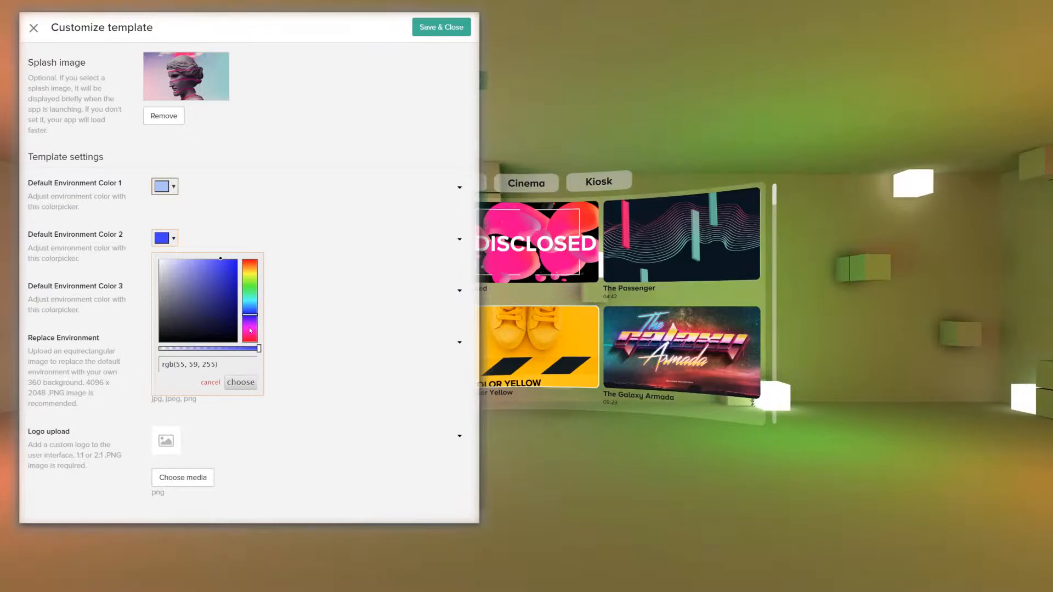
Go to the Apps list, scroll to the finished builds, and download one with Get app
click(33, 28)
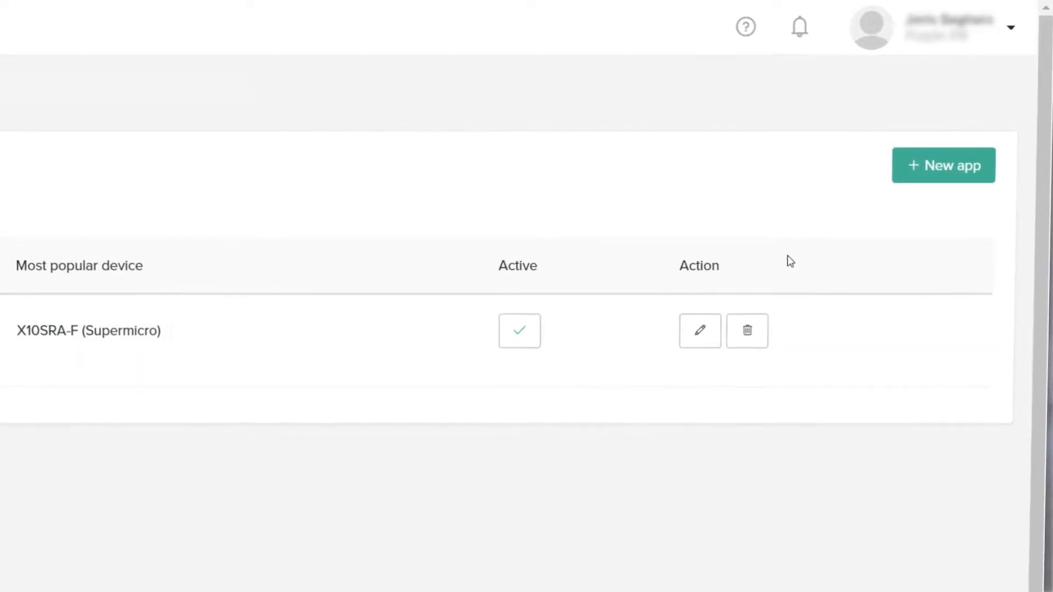
scroll(down, 3)
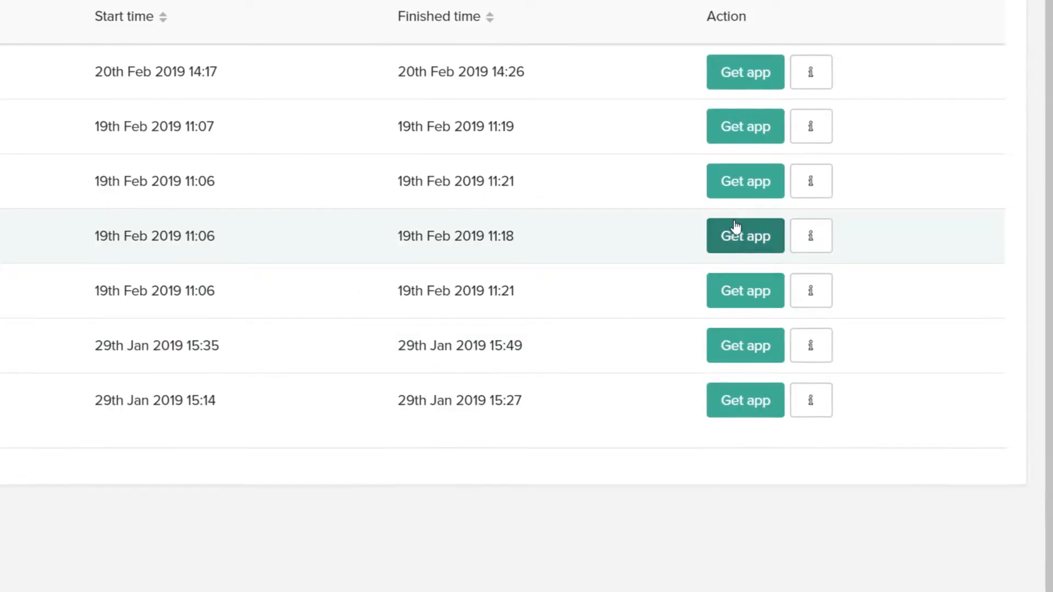
click(744, 236)
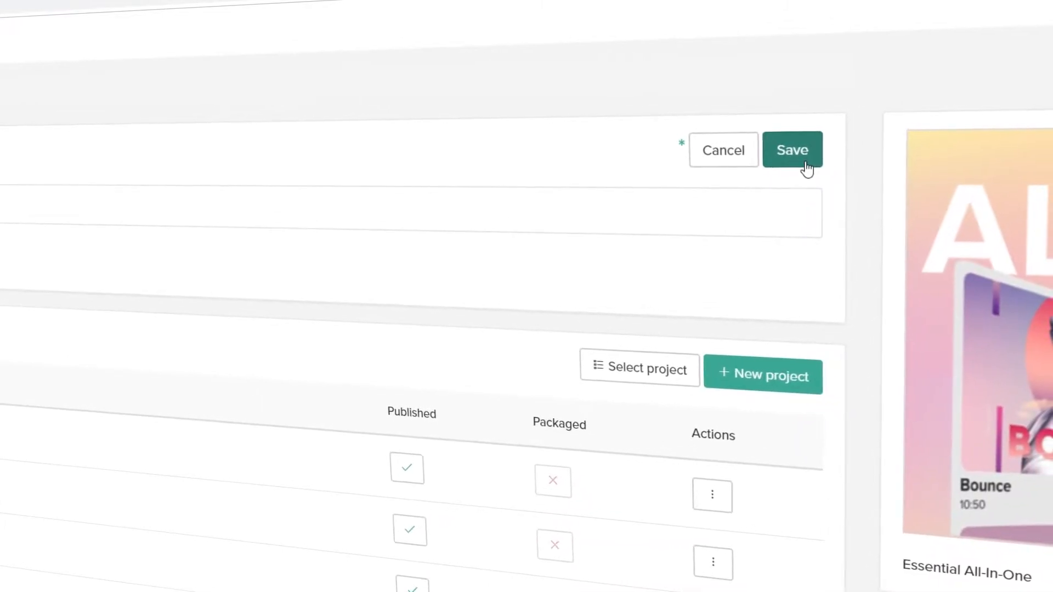
Save the app's edits on its edit page
click(791, 149)
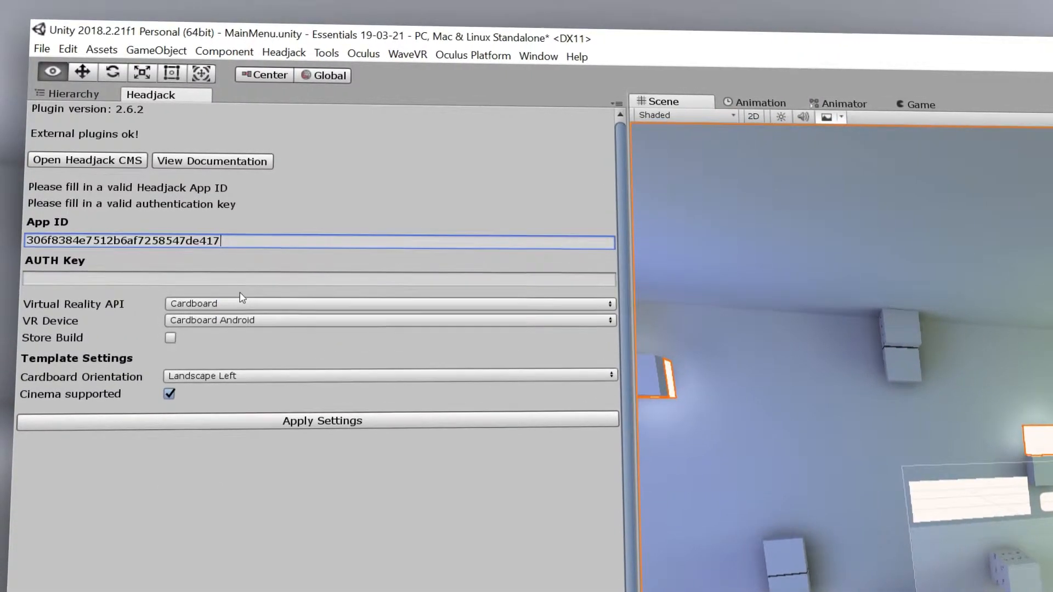
Choose Oculus as the Virtual Reality API in the Headjack panel
click(388, 303)
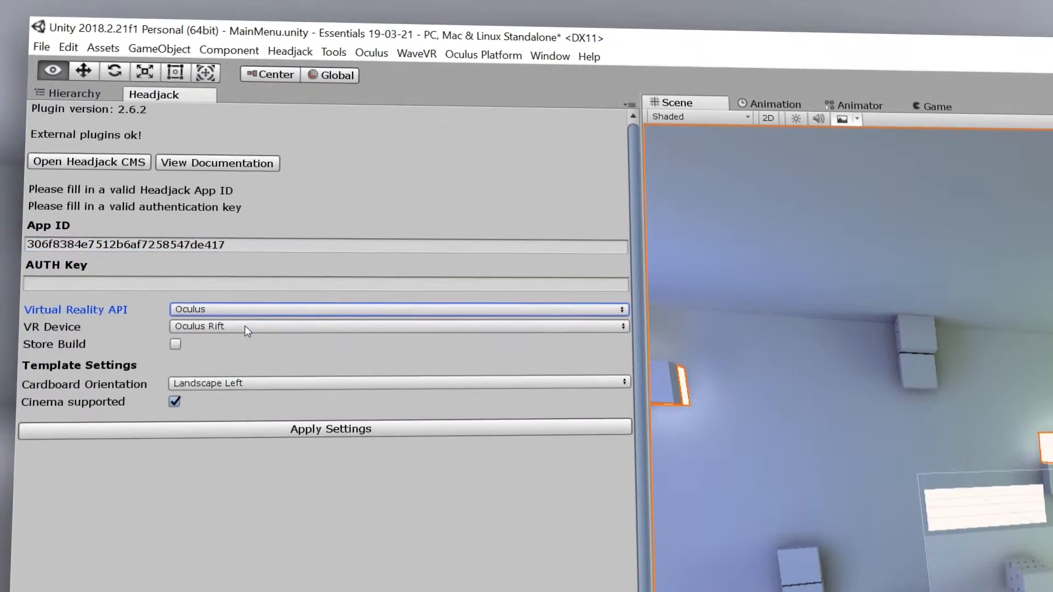